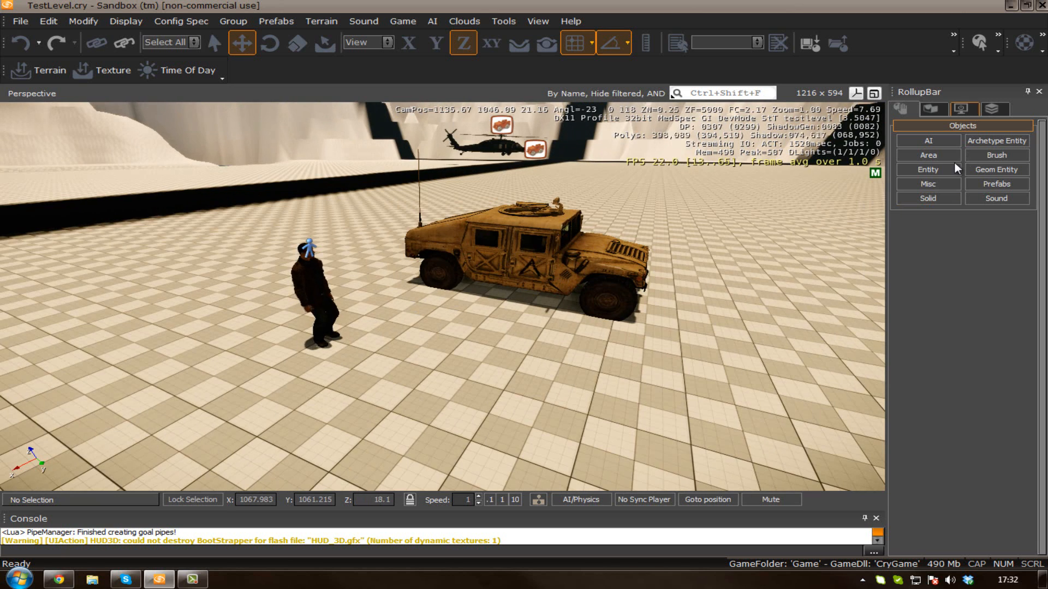
# Step: Open the Entity browser in the RollupBar and expand the Multiplayer category
pyautogui.click(927, 169)
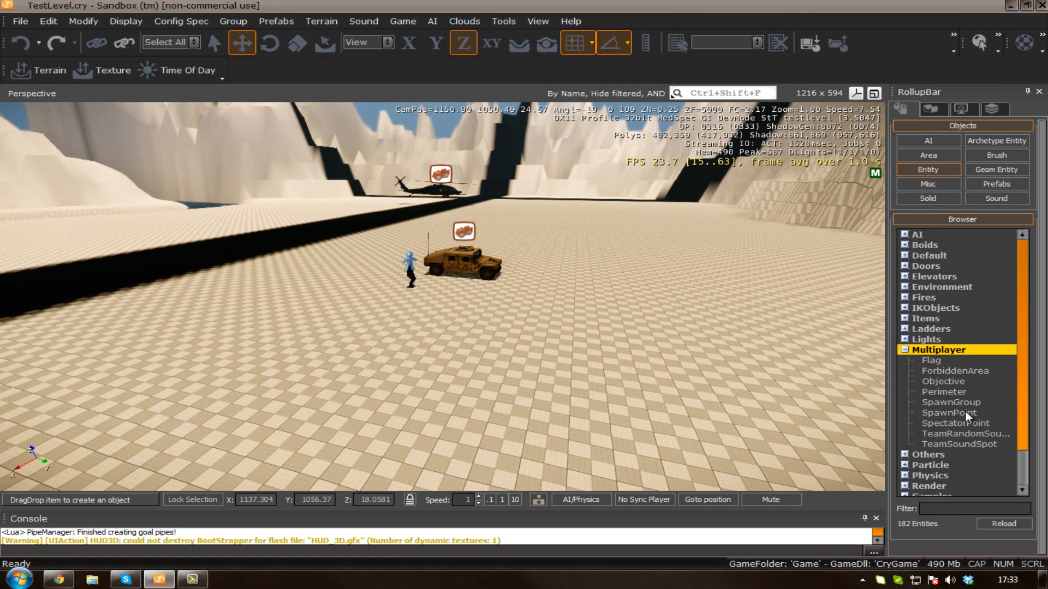
# Step: Choose SpawnPoint from Multiplayer and drop it on the ground near the humvee
pyautogui.click(956, 412)
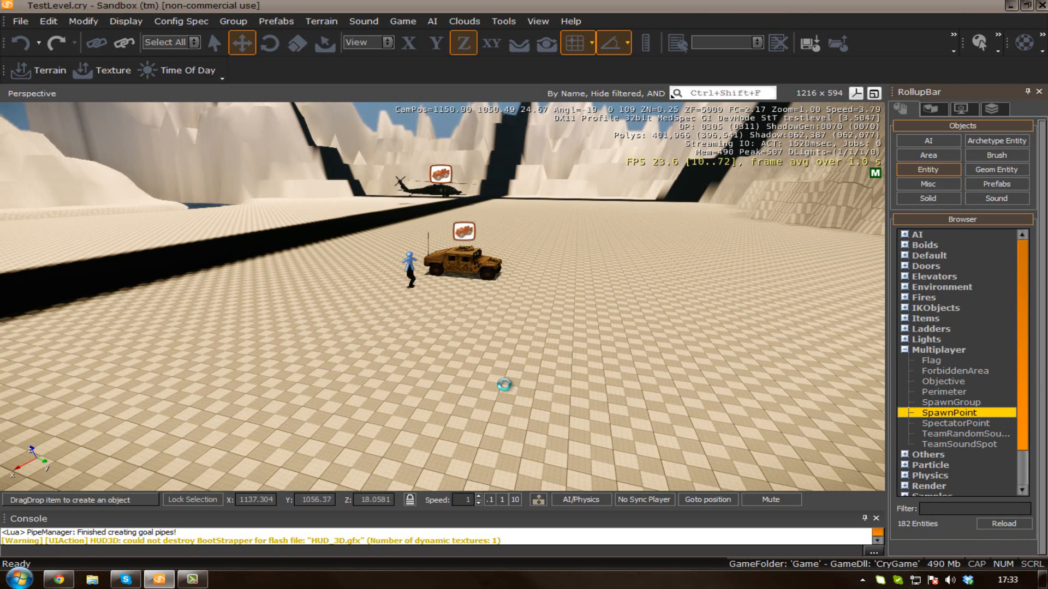
pyautogui.click(504, 385)
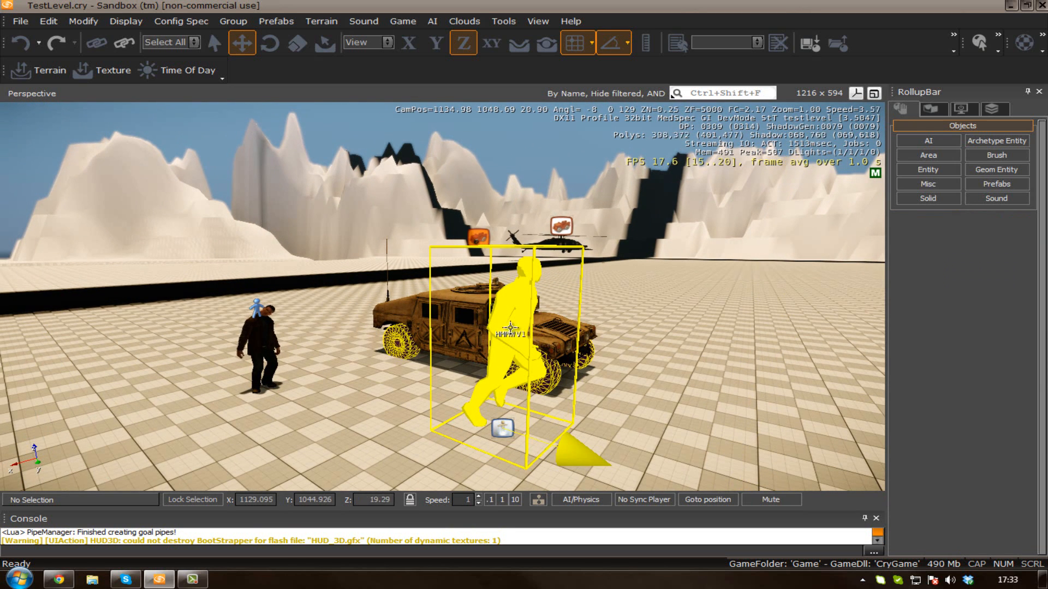
# Step: Select SpawnPoint1 in the Perspective viewport to show its entity properties
pyautogui.click(515, 334)
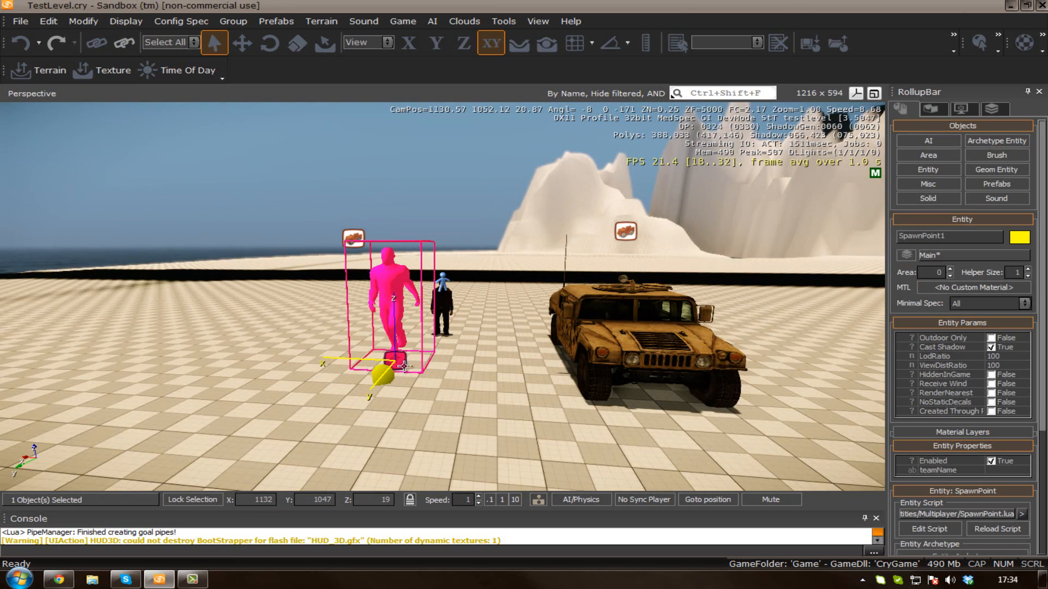
# Step: Create a Flow Graph for SpawnPoint1 under the group name SpawnPoint
pyautogui.rightClick(404, 366)
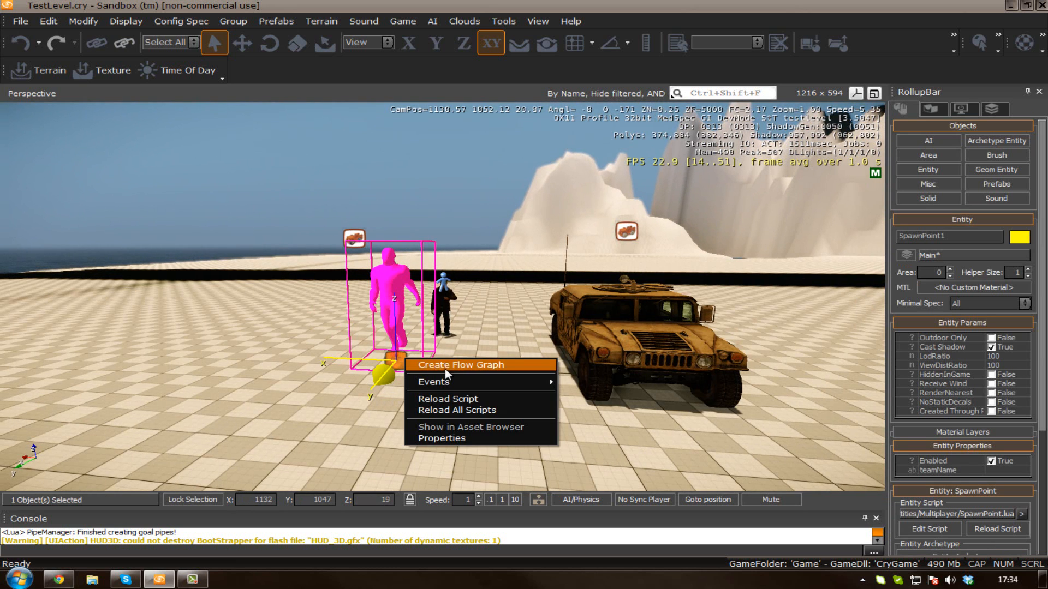
pyautogui.click(459, 365)
pyautogui.write('SpawnPoint')
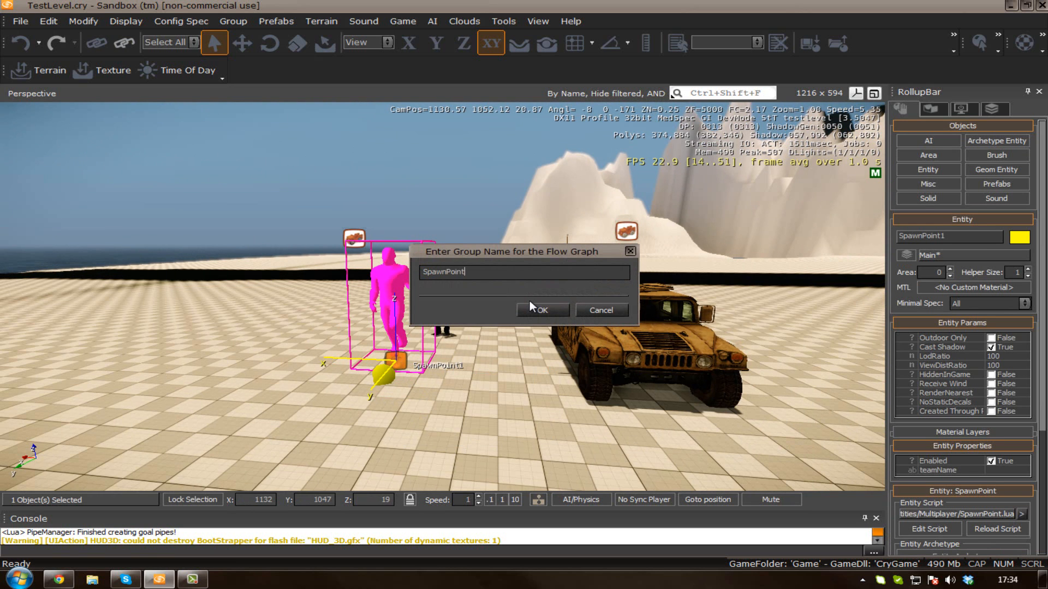
pyautogui.click(542, 309)
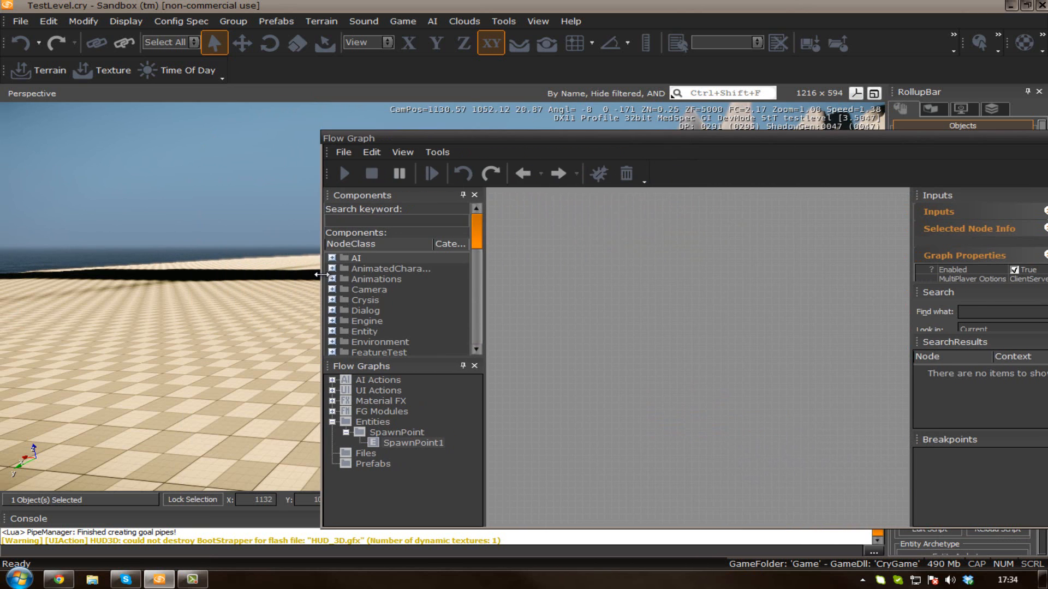
# Step: Move the Flow Graph window right and add SpawnPoint1 as a graph node
pyautogui.moveTo(347, 138); pyautogui.dragTo(408, 138)
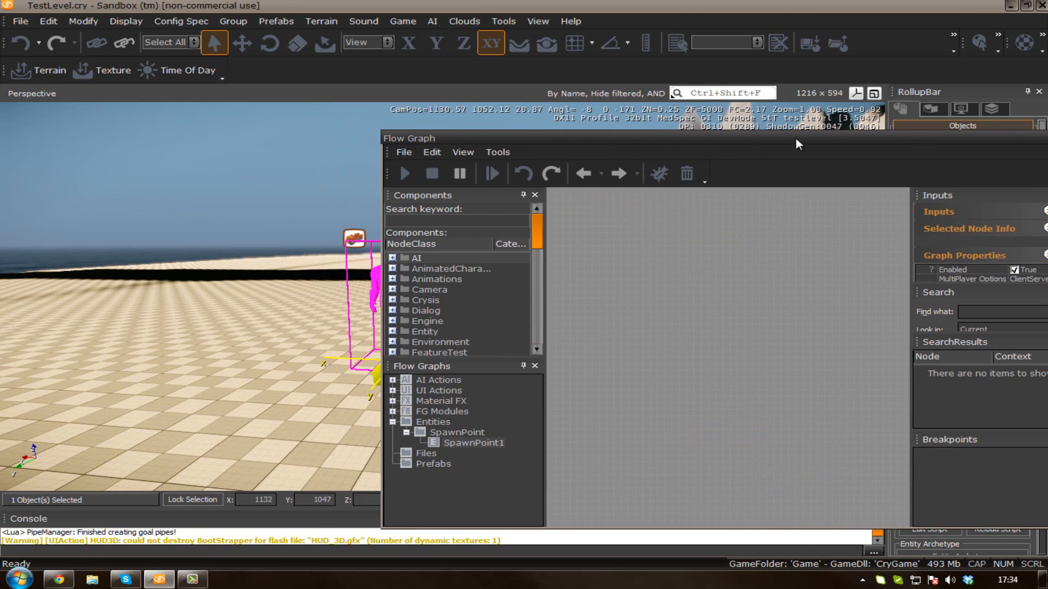
pyautogui.moveTo(409, 137); pyautogui.dragTo(520, 136)
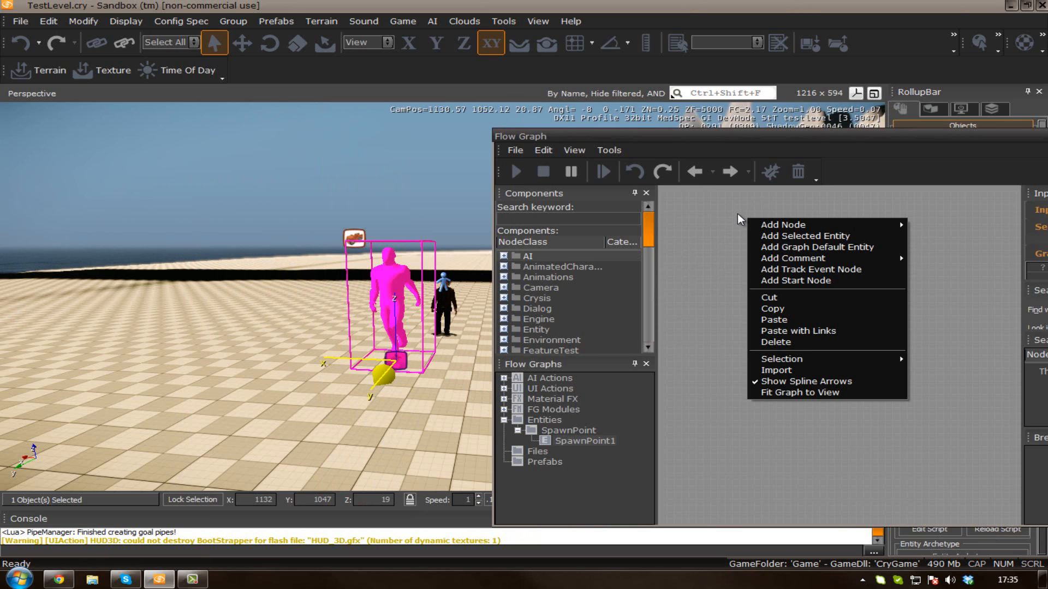
pyautogui.moveTo(804, 235)
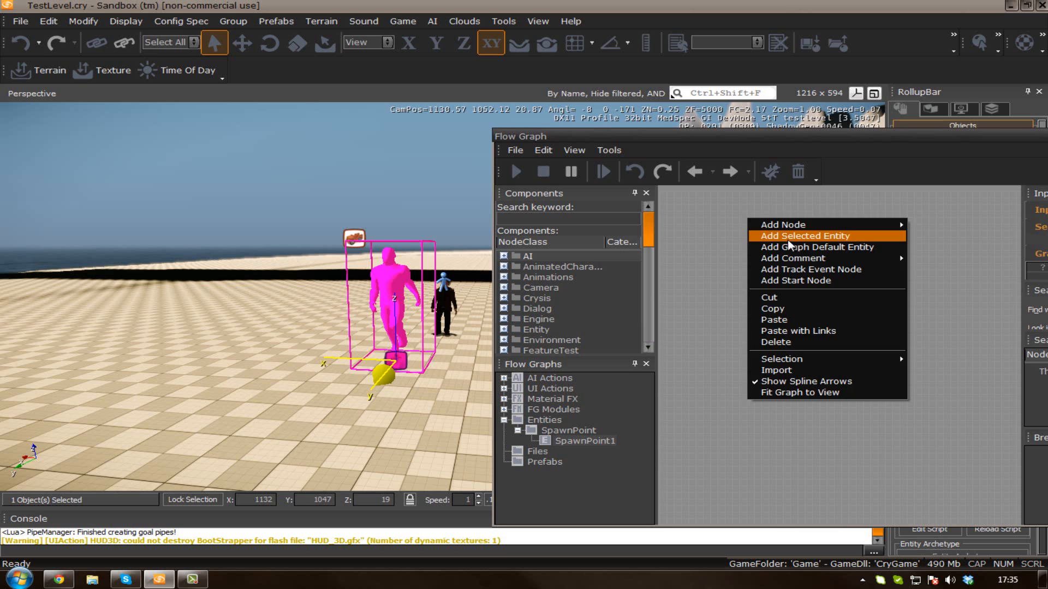
pyautogui.click(803, 235)
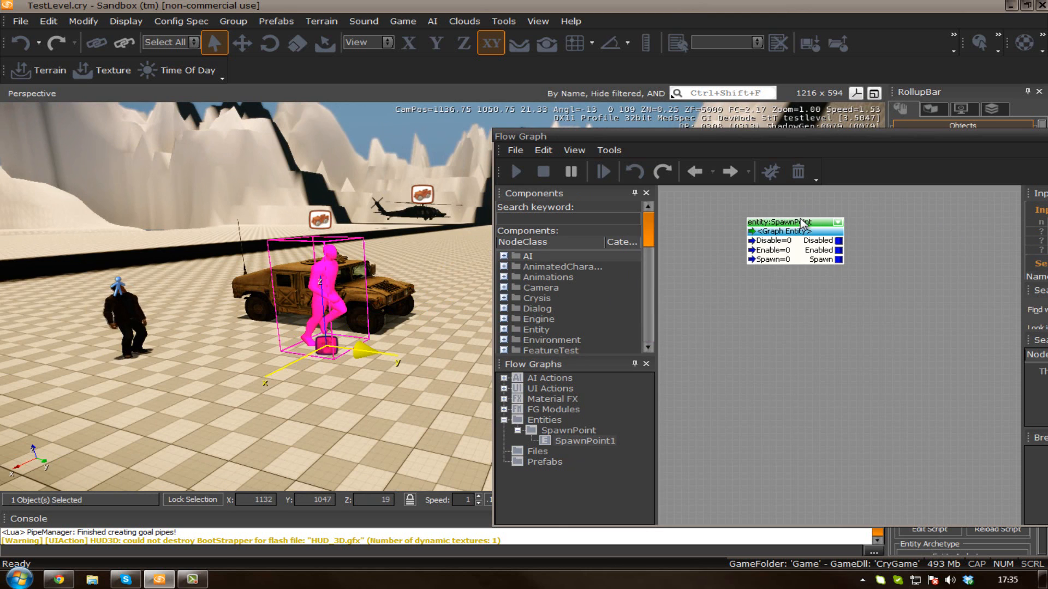
pyautogui.moveTo(796, 222)
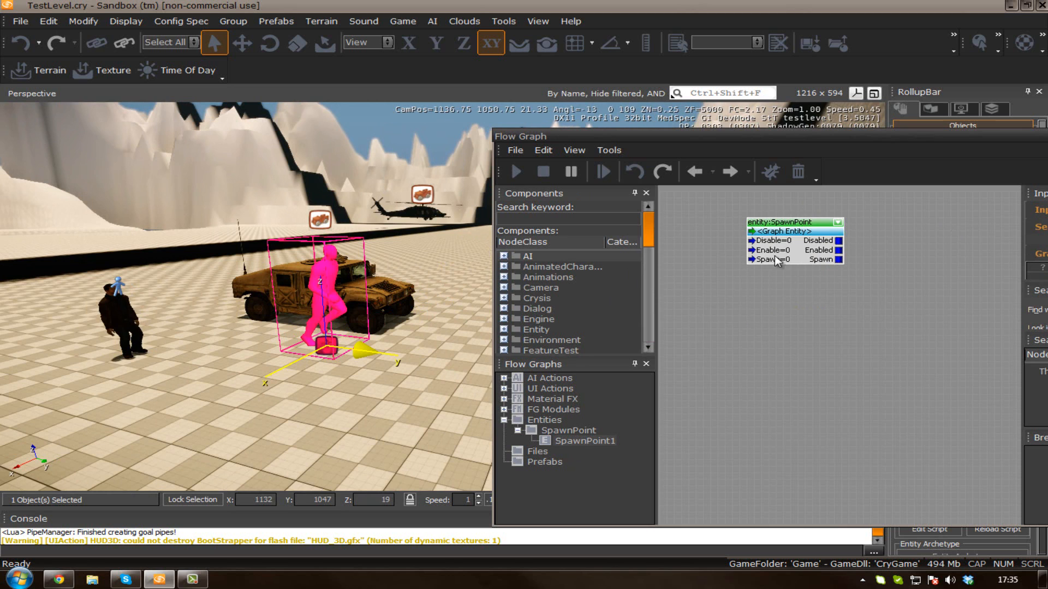
pyautogui.moveTo(768, 259)
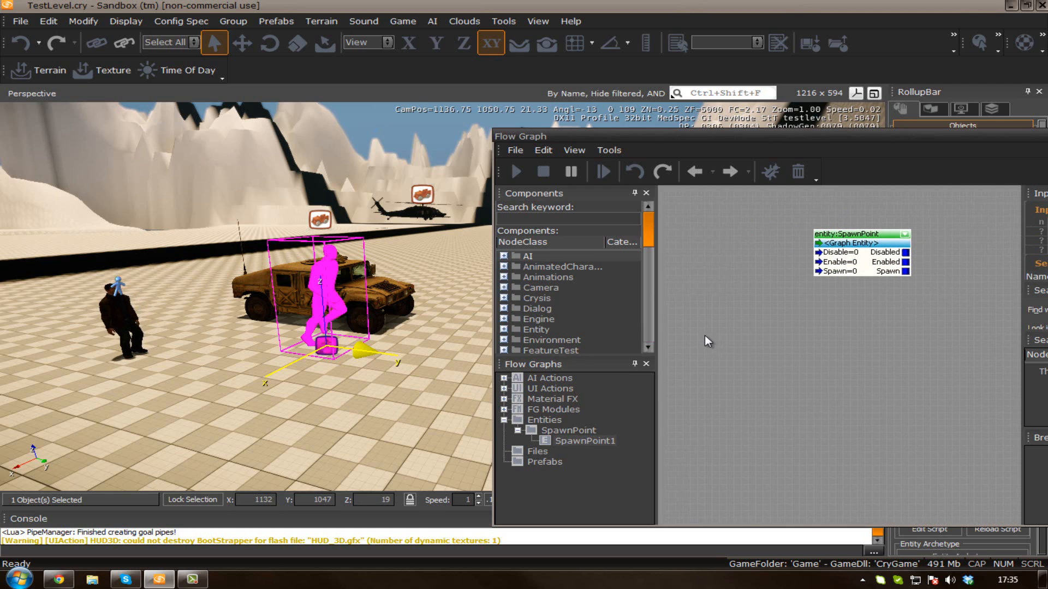
# Step: Add a Start node and link its output to SpawnPoint1's Spawn input
pyautogui.rightClick(707, 340)
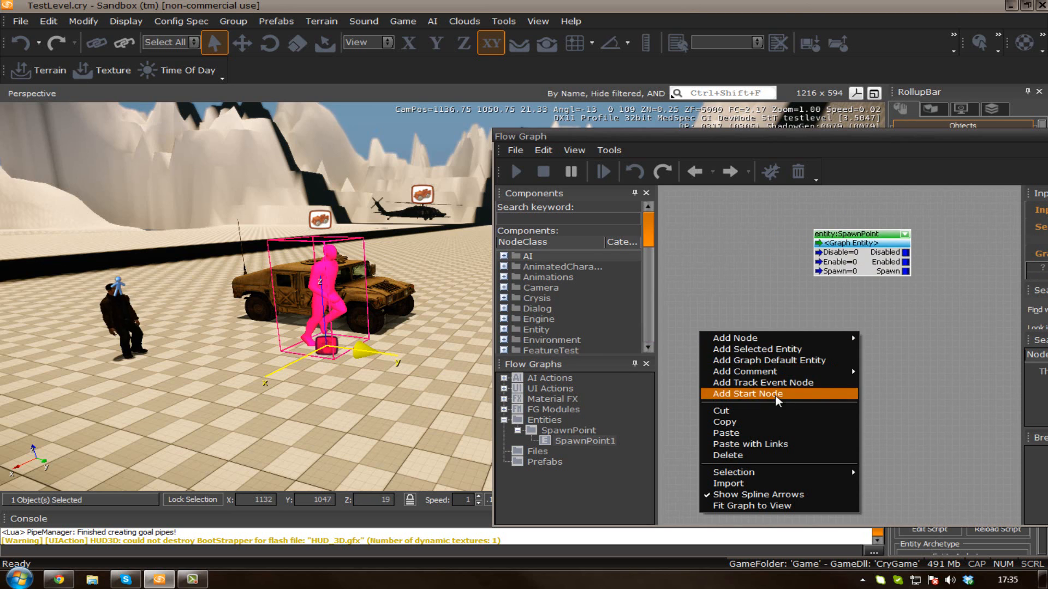
pyautogui.click(747, 394)
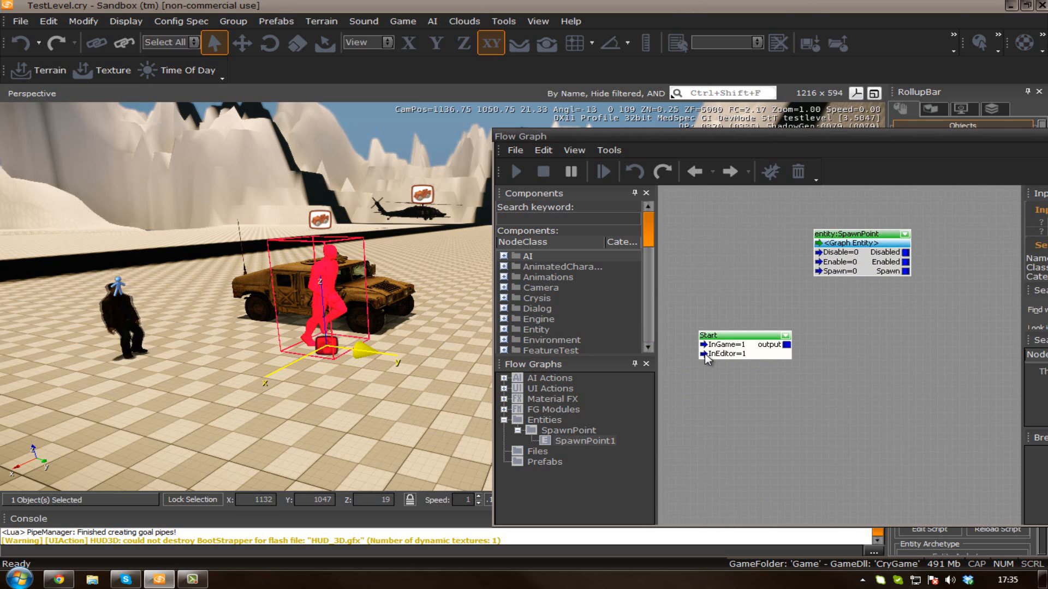
pyautogui.moveTo(787, 345); pyautogui.dragTo(828, 279)
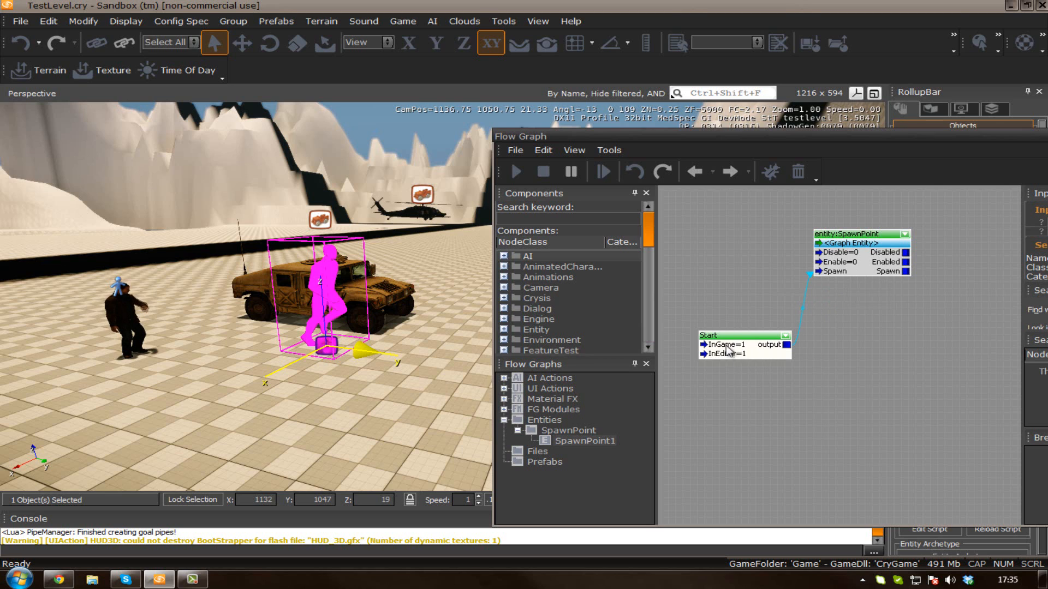
pyautogui.moveTo(787, 230)
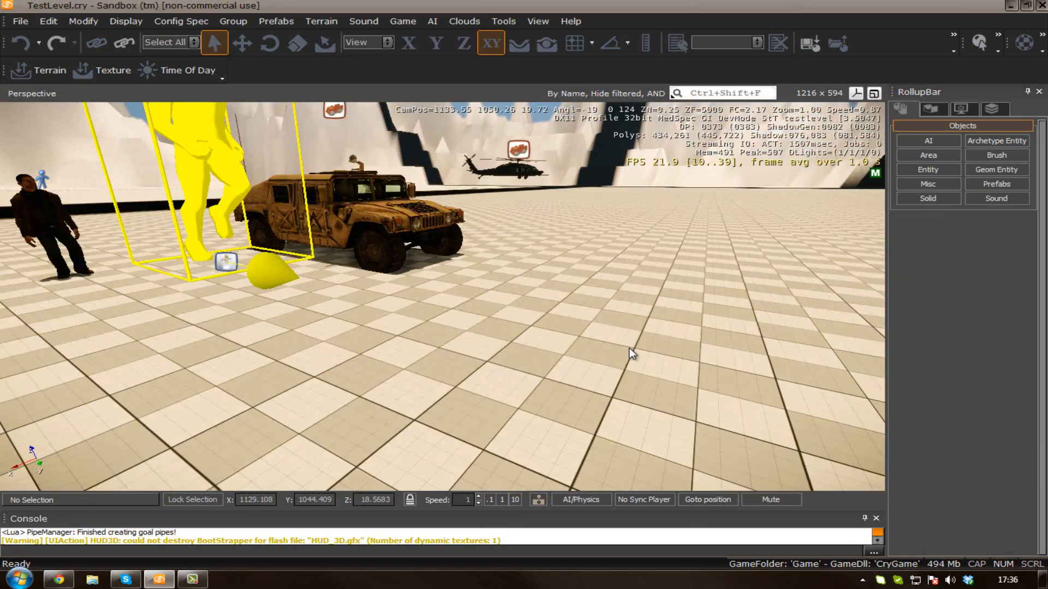
# Step: Run Generate All AI from the AI menu
pyautogui.click(431, 21)
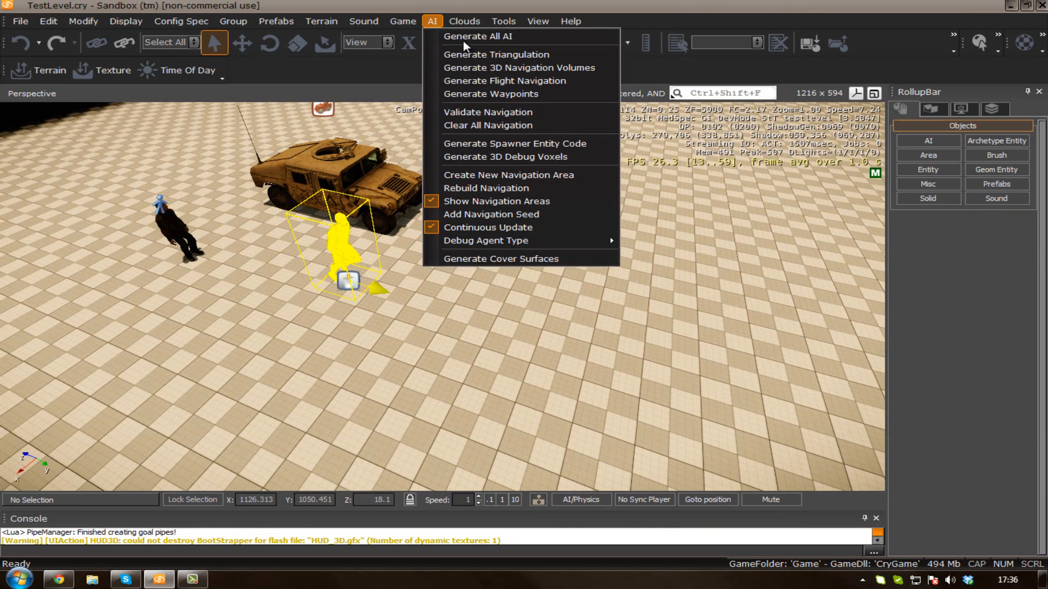
pyautogui.click(477, 36)
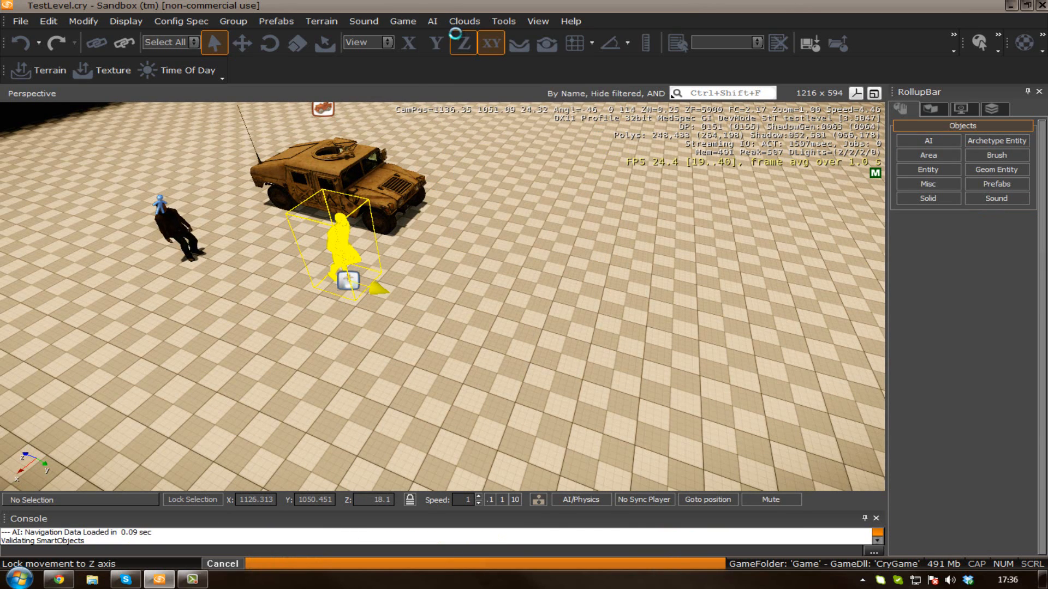